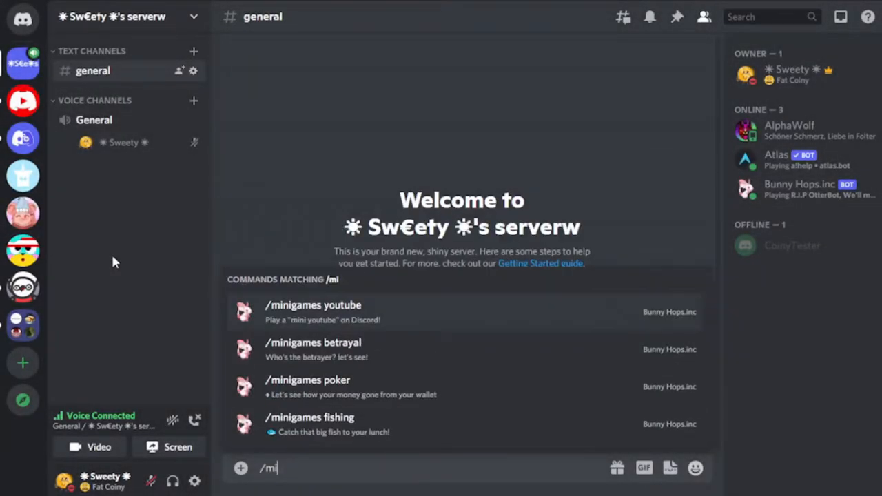
Review the bot's /minigames slash commands in #general, then open a new browser tab.
click(313, 305)
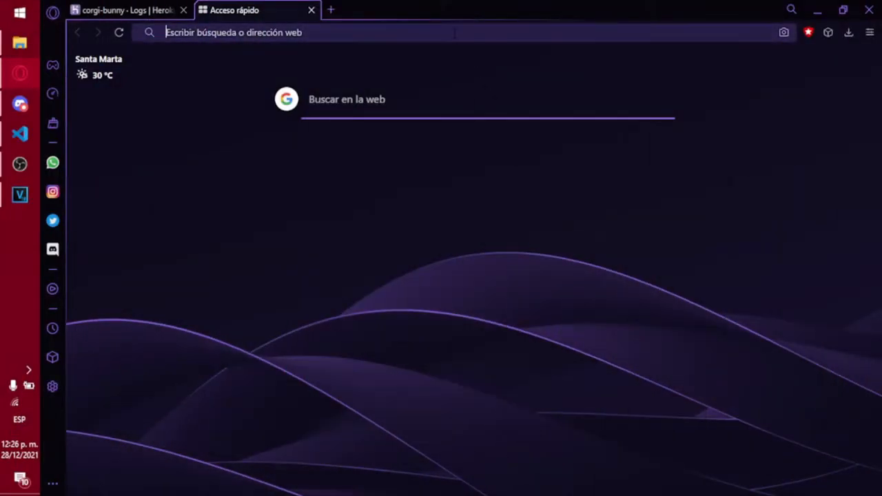
Open npmjs.com/package/discord-together and scroll down to its Installation commands.
text(https://www.npmjs.com/package/discord-together)
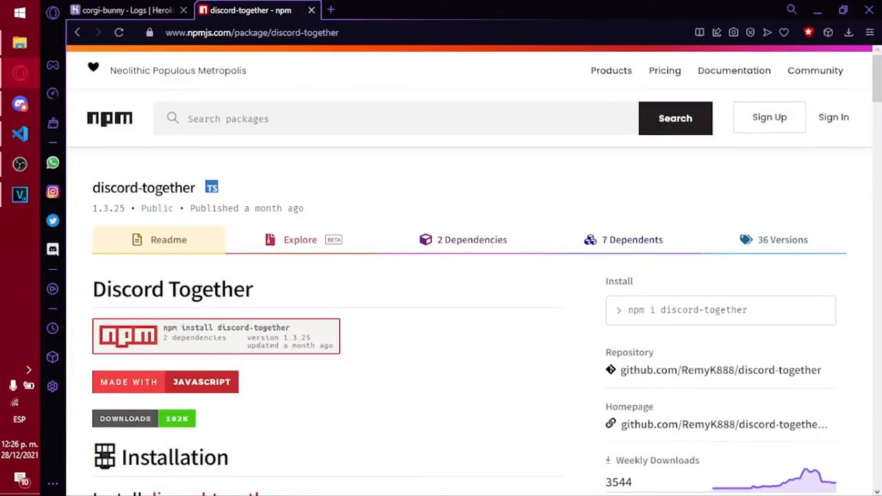
mouse_move(150, 170)
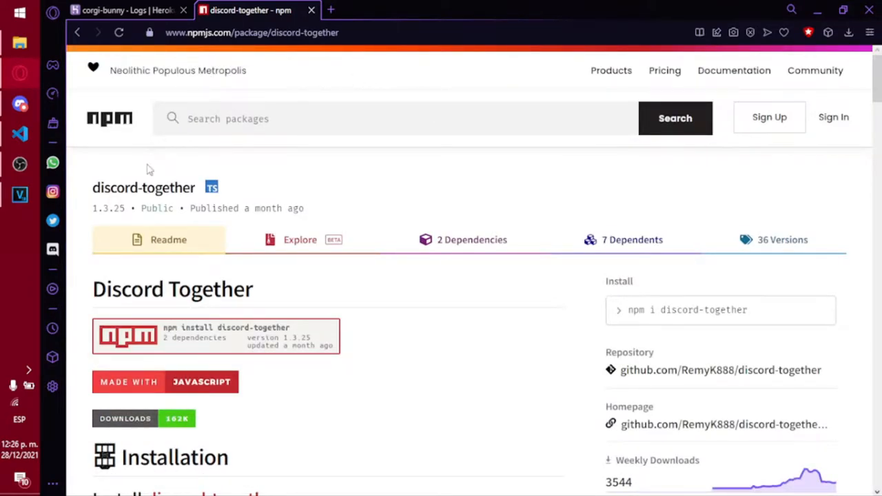
double_click(118, 188)
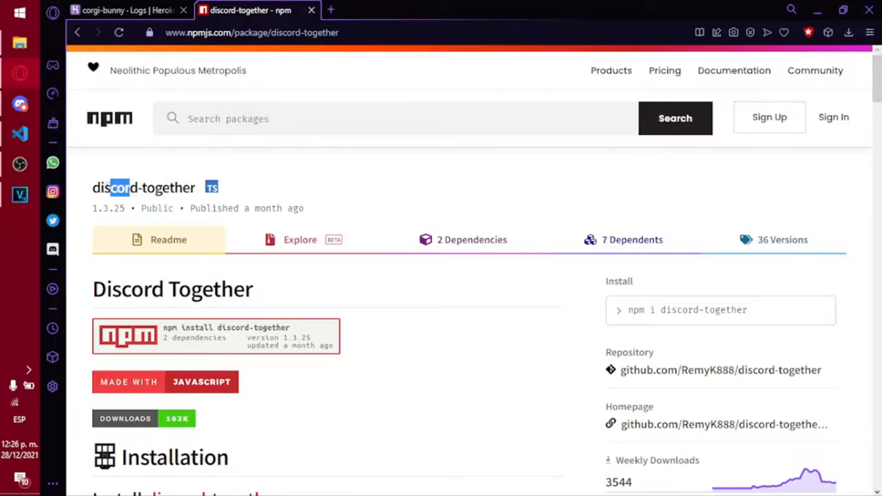
double_click(114, 187)
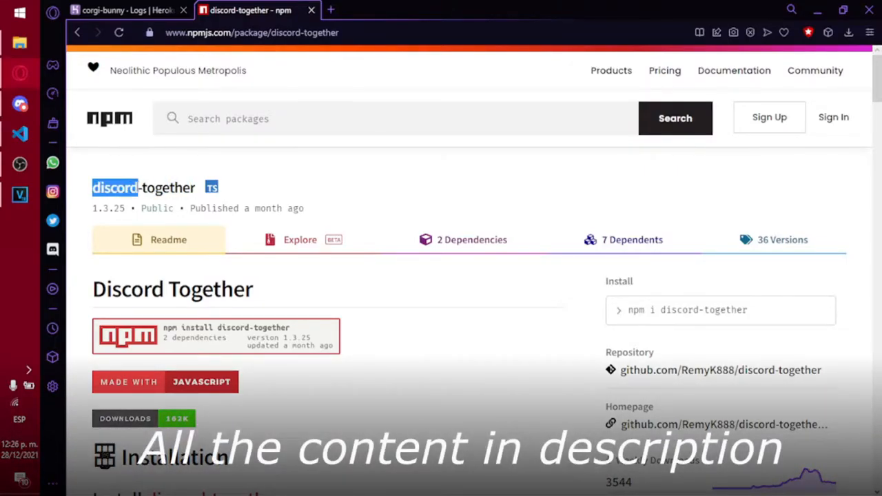
scroll(down, 3)
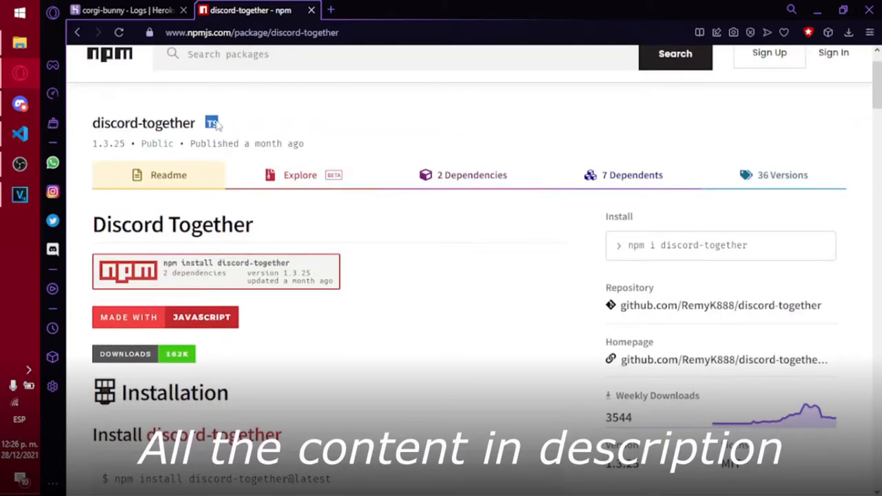
mouse_move(213, 123)
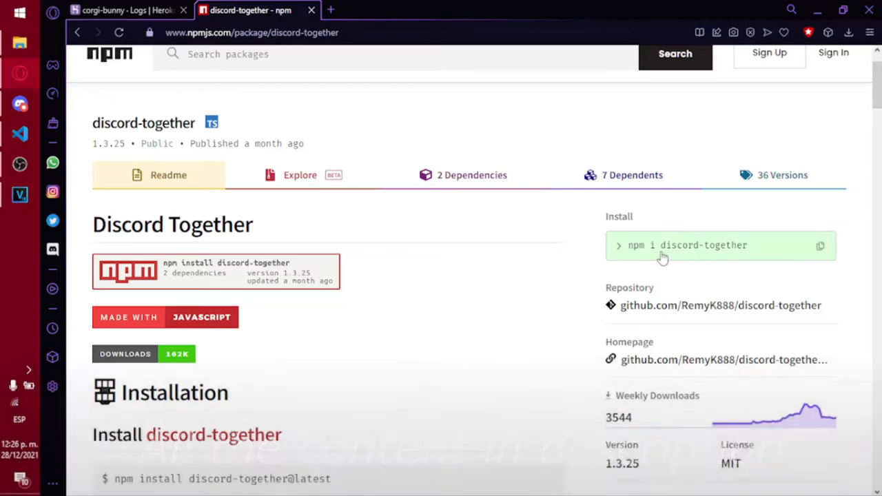
scroll(down, 3)
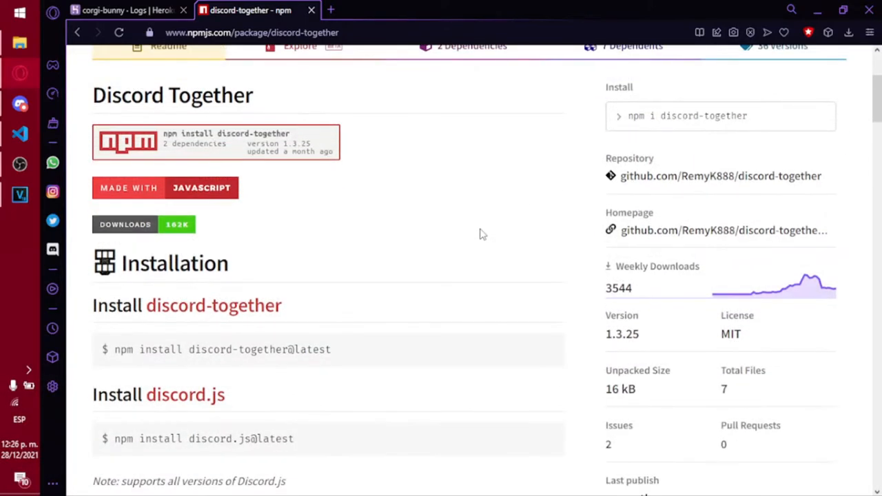
scroll(down, 3)
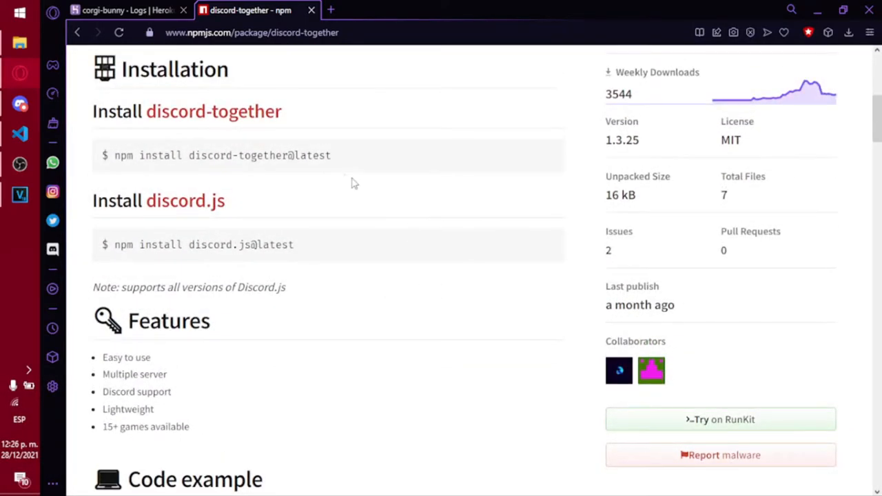
mouse_move(327, 222)
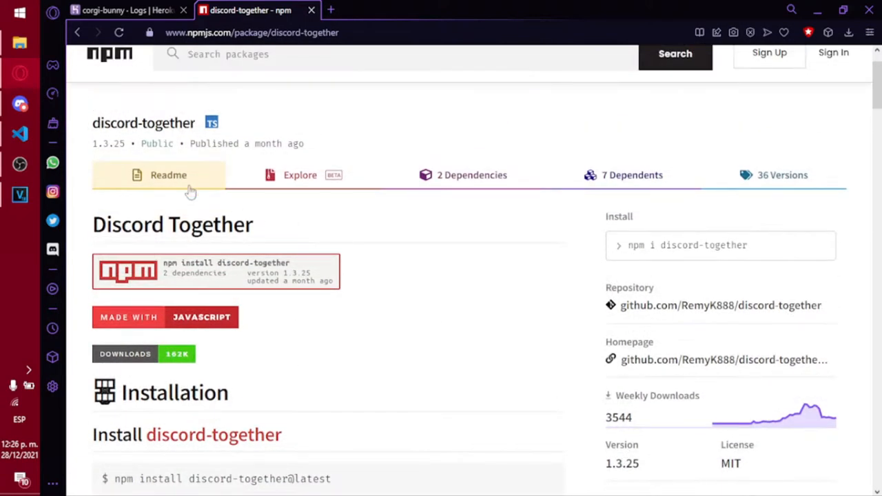
mouse_move(373, 274)
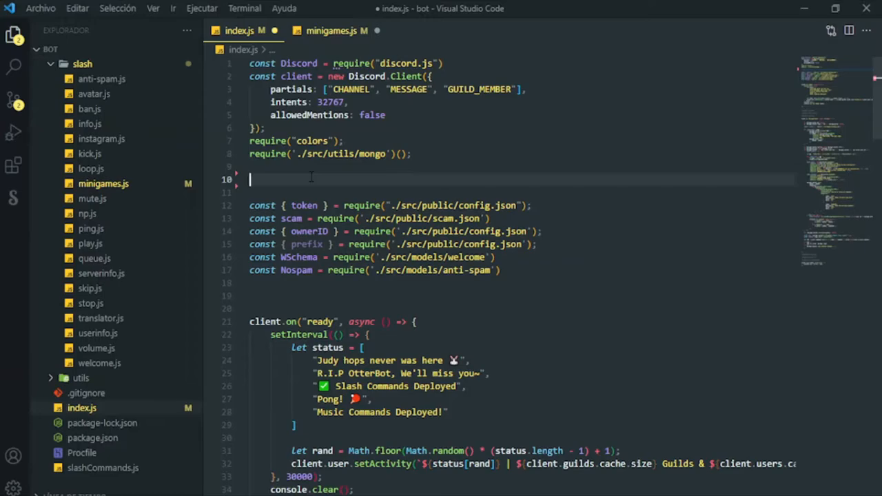
Add const { DiscordTogether } = require('discord-together'); to index.js.
text(const)
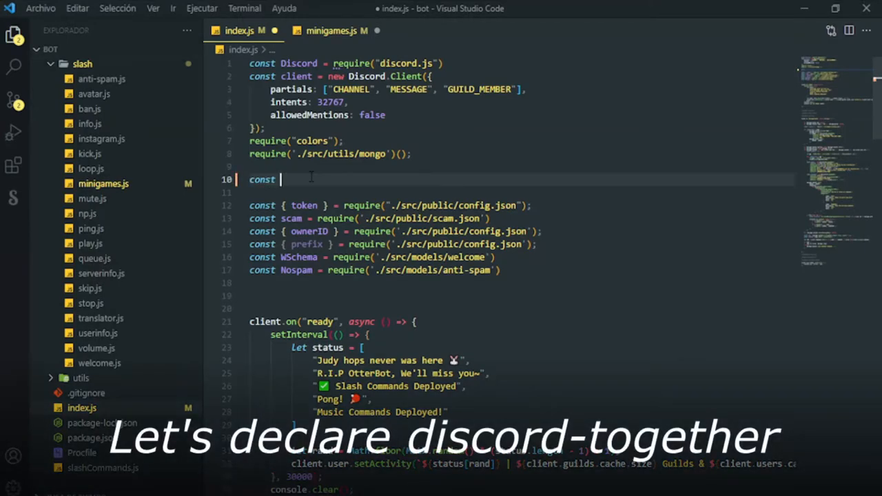
text({ Di)
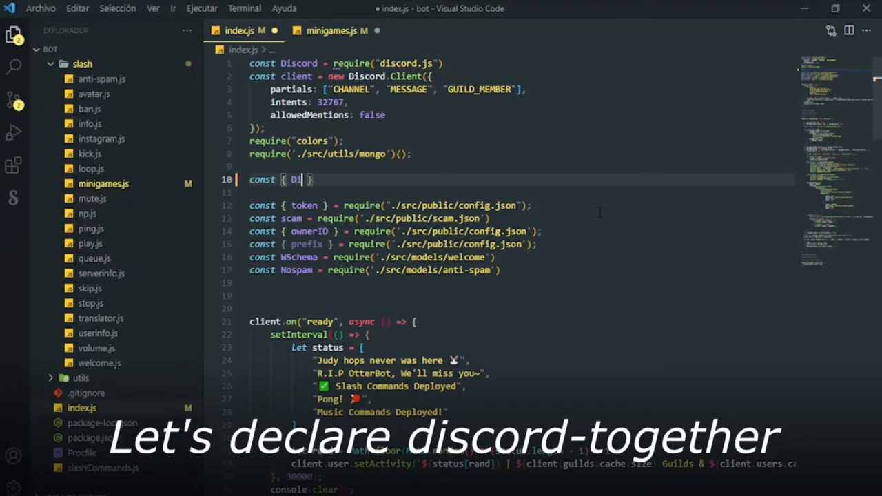
text(scordTogether)
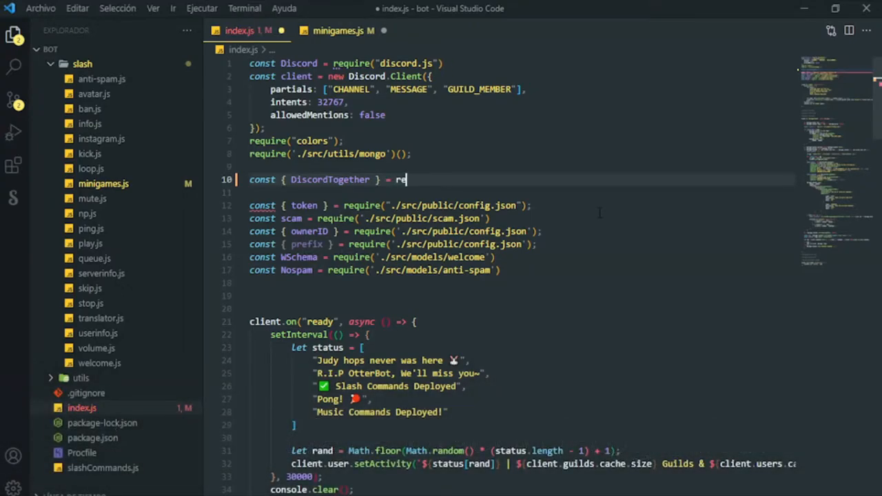
text(quire(''))
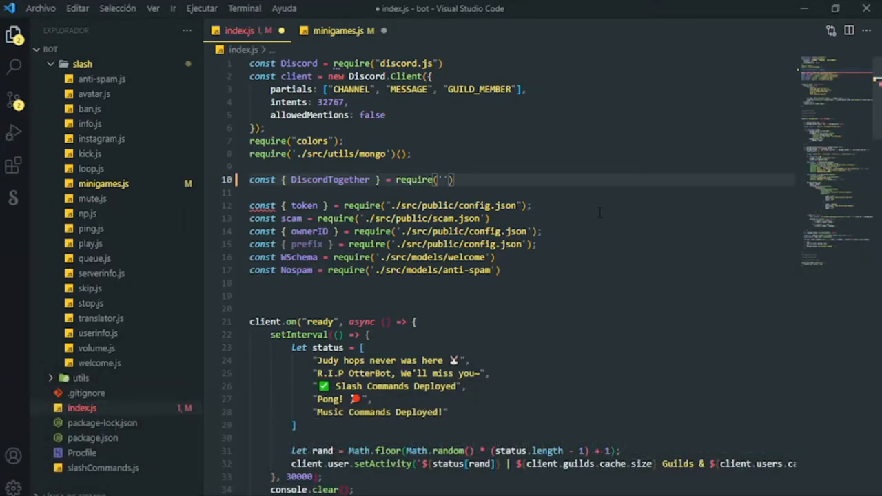
text(discord)
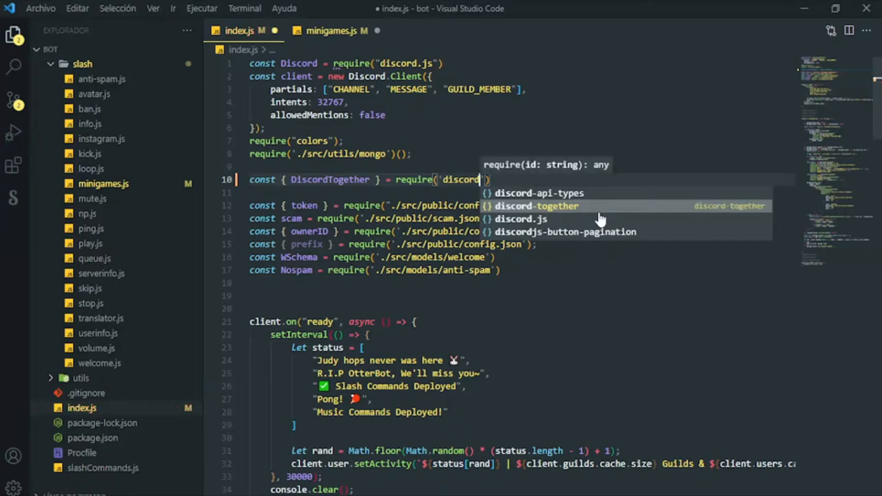
mouse_move(544, 212)
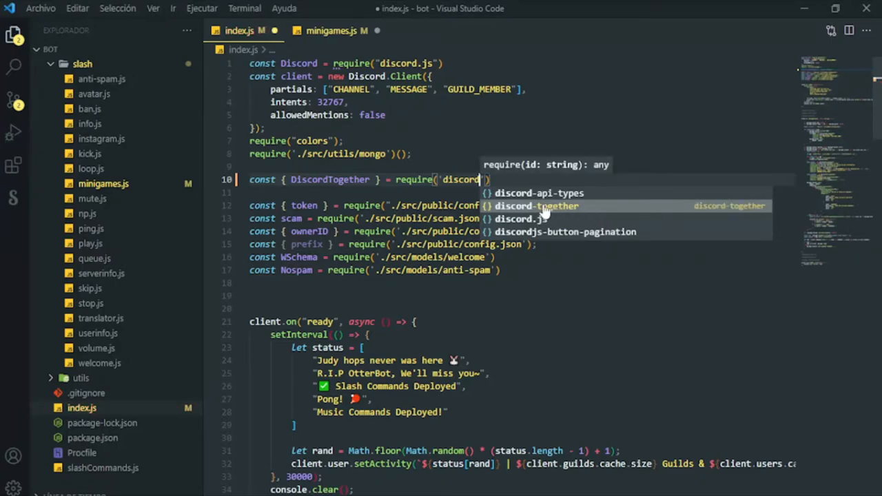
click(537, 205)
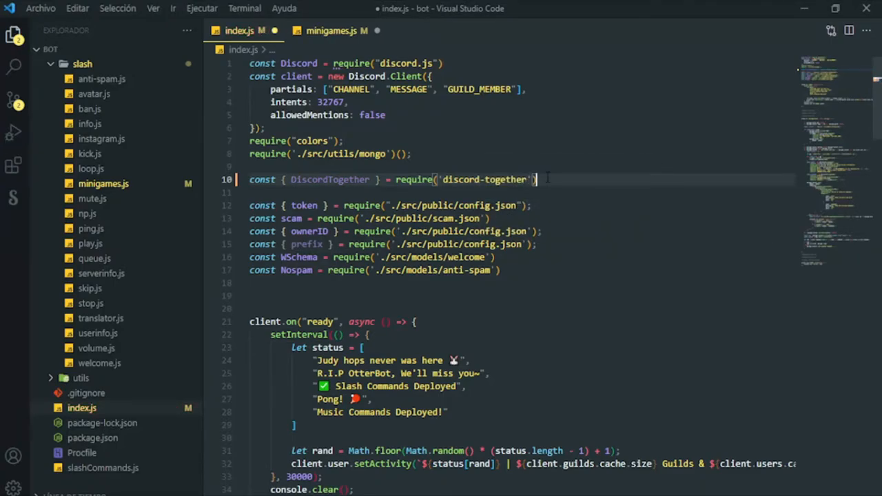
text(;)
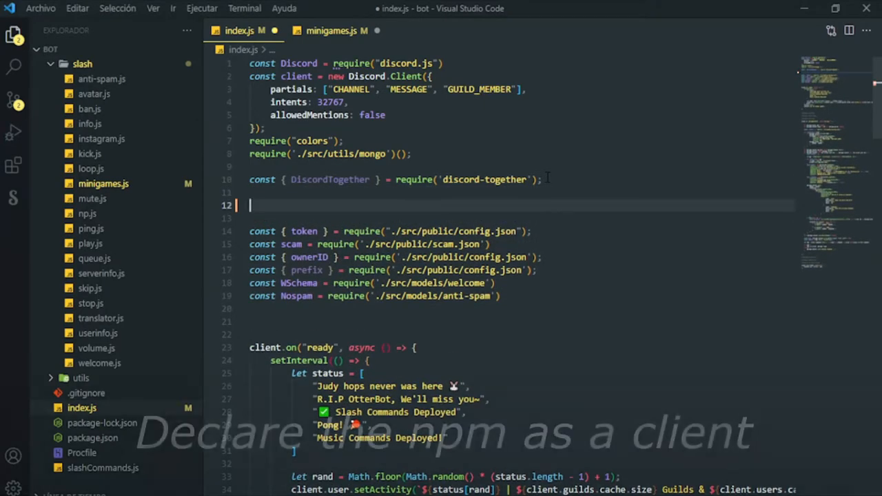
Below a declaring comment, assign client.discordTogether = new DiscordTogether(client), then switch to minigames.js.
text(//declaring client)
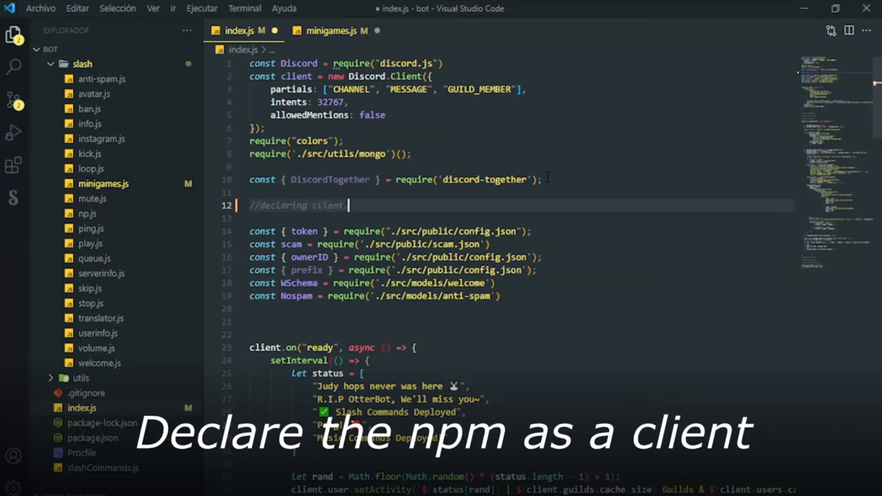
text(.discord)
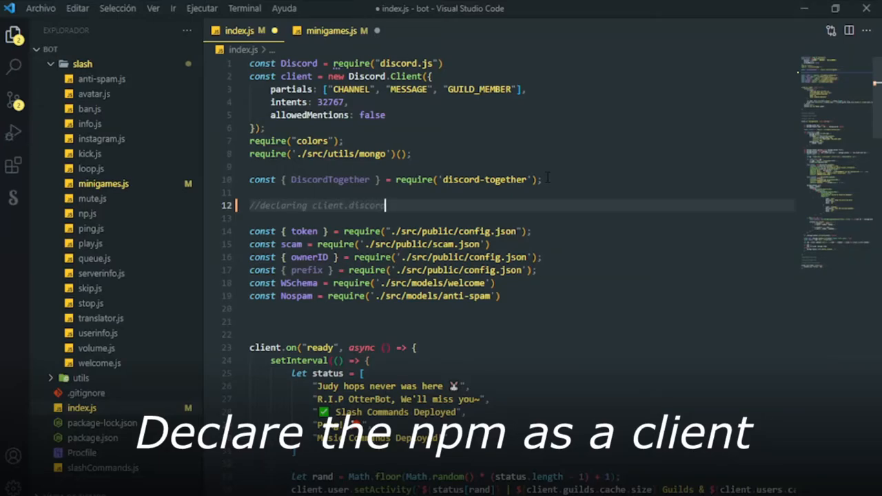
text(Together)
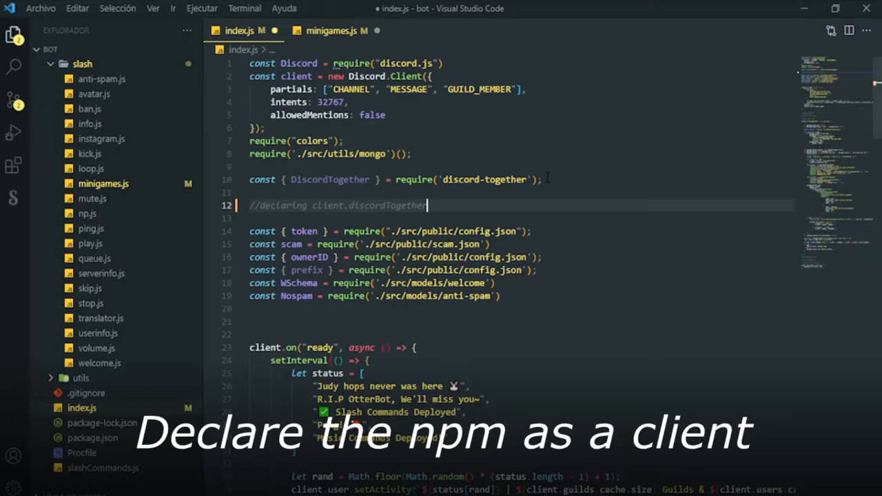
text(cl)
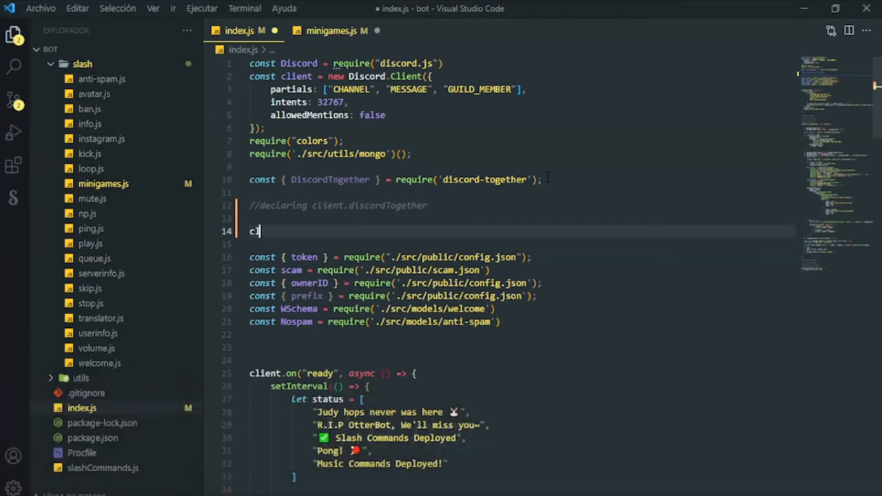
text(lient.discordTo)
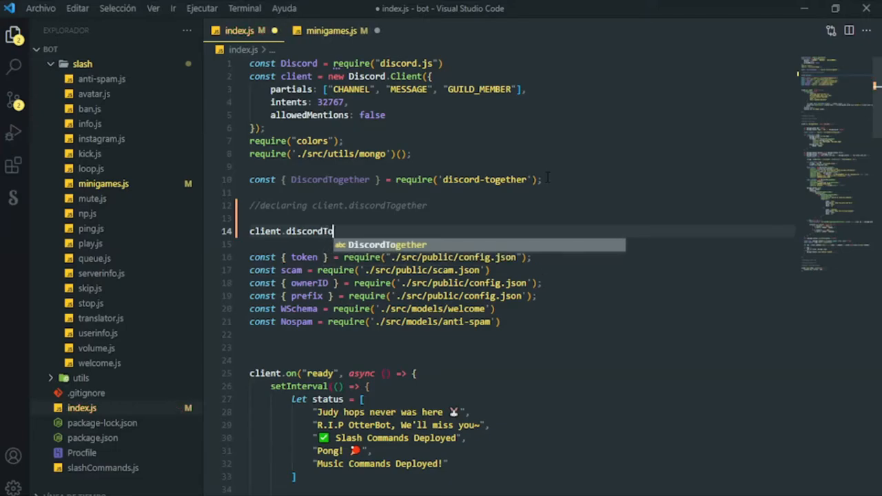
text(gether)
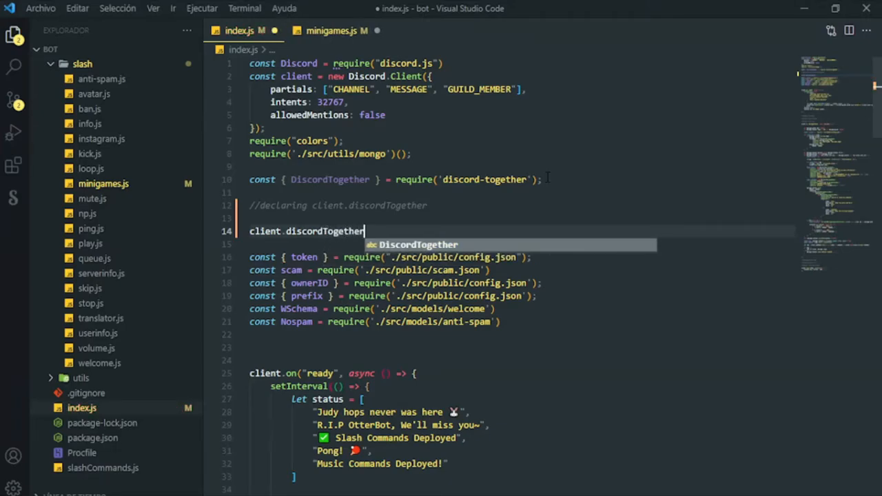
text(=)
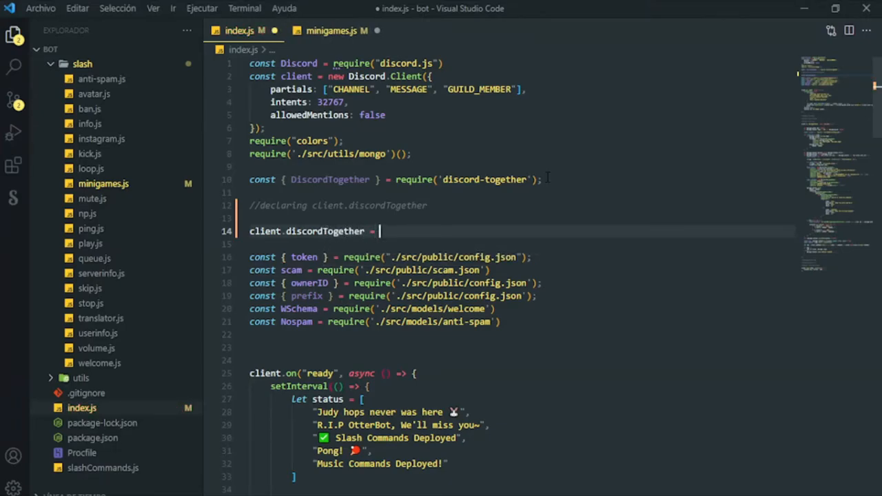
text(new Discord)
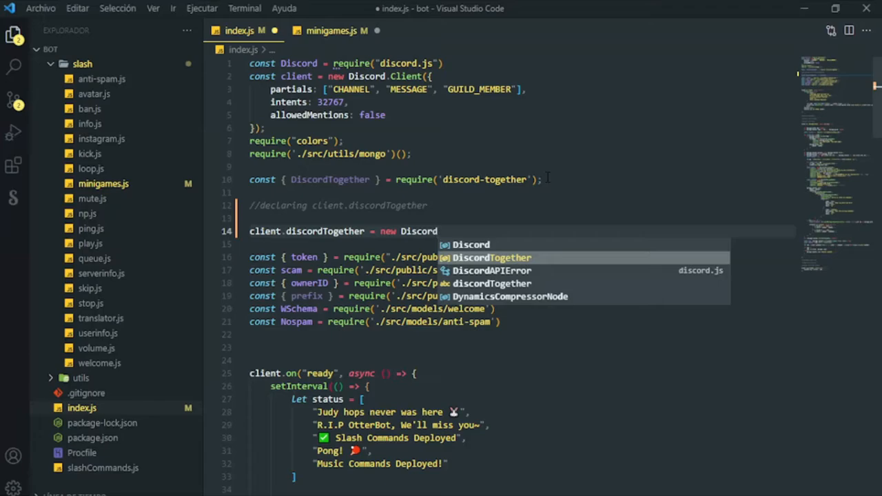
key(Tab)
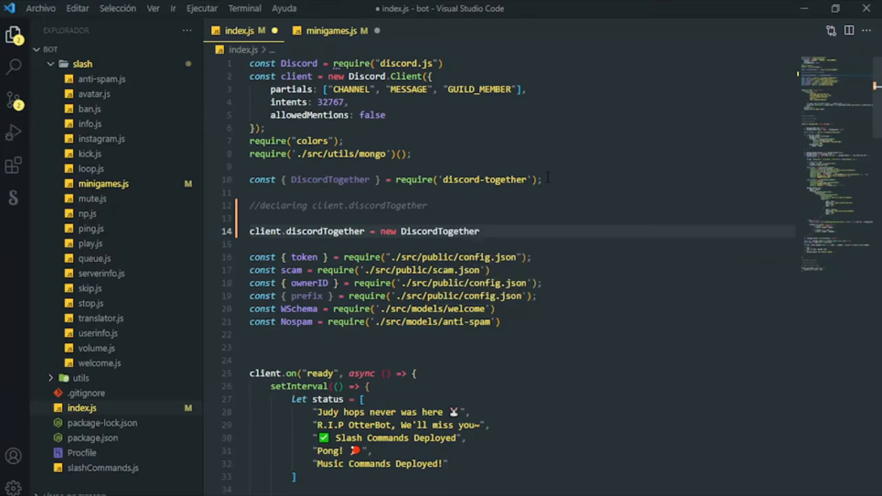
text(())
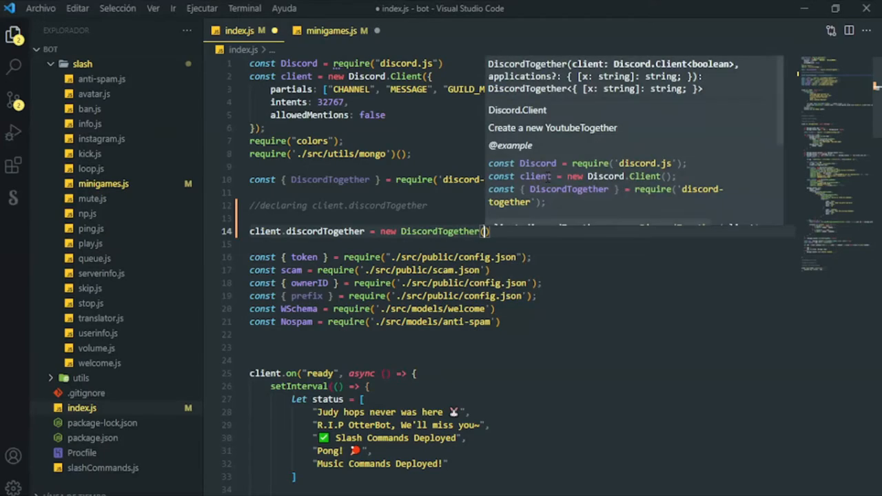
text(client)
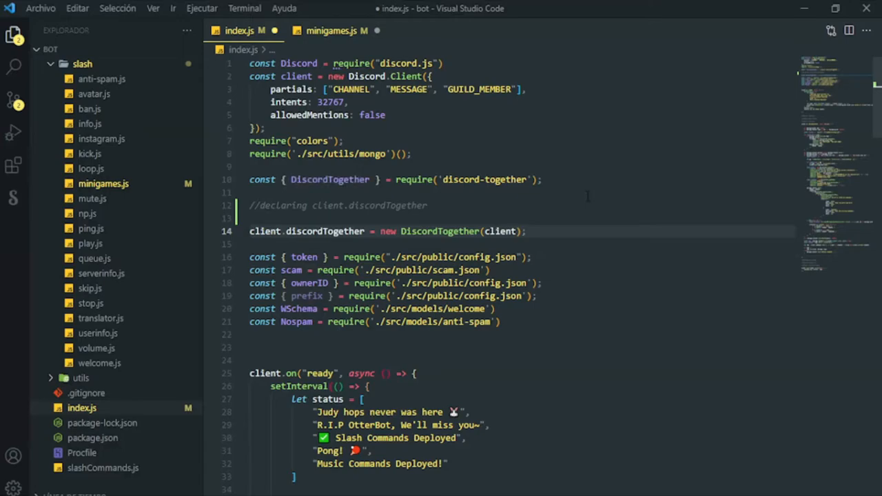
click(331, 30)
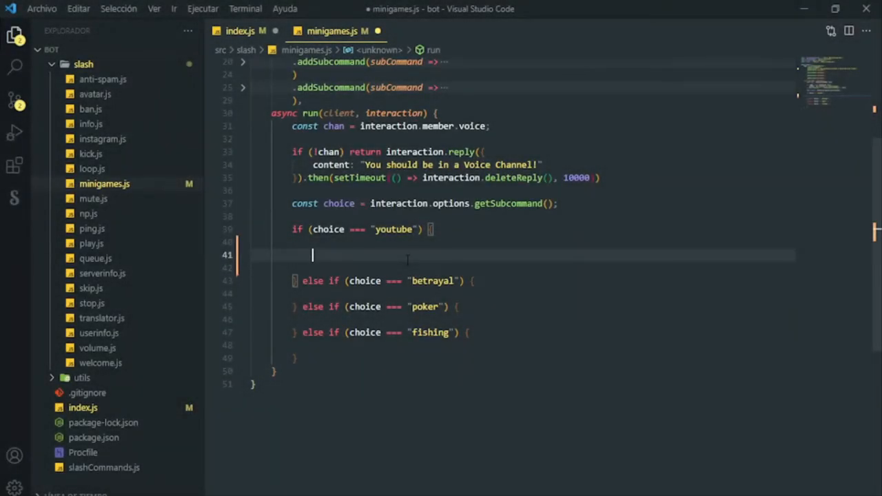
Type client.discordTogether.createTogetherCode() inside the youtube choice block of minigames.js.
text(c)
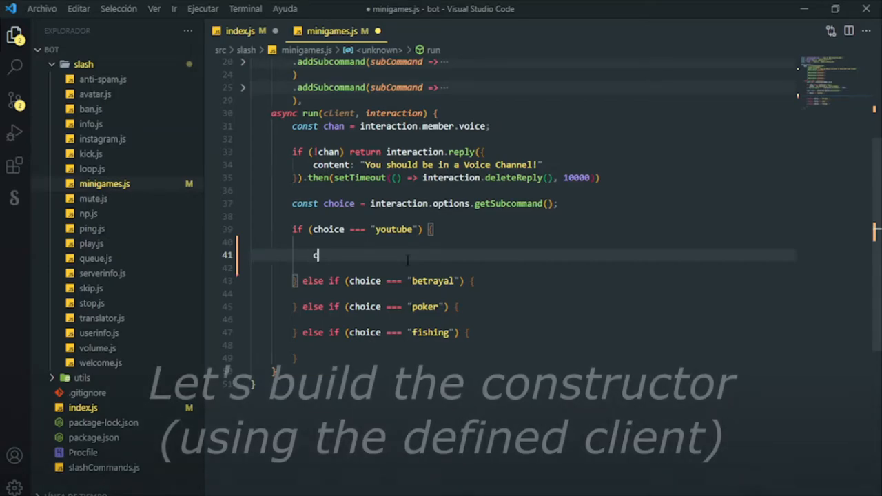
text(client)
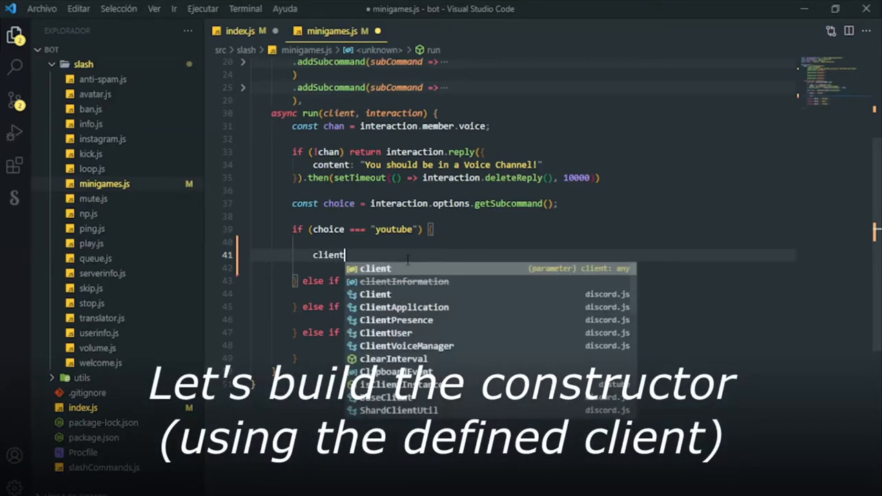
text(.)
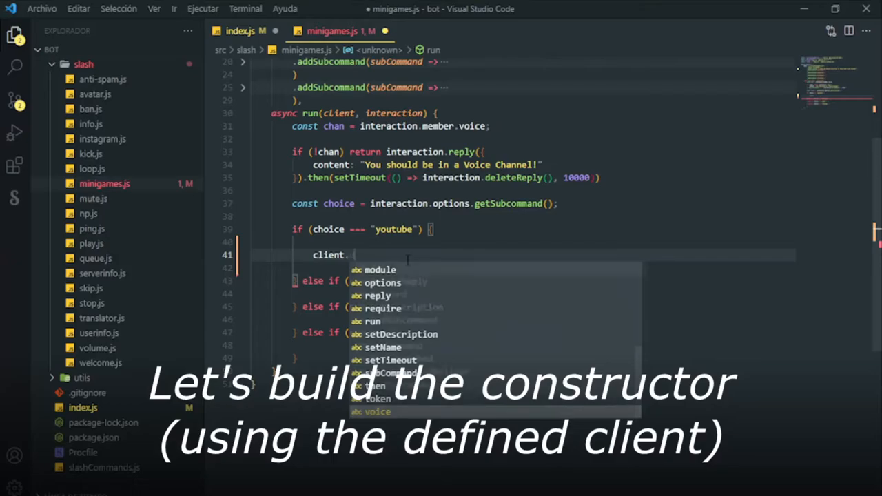
text(discordTo)
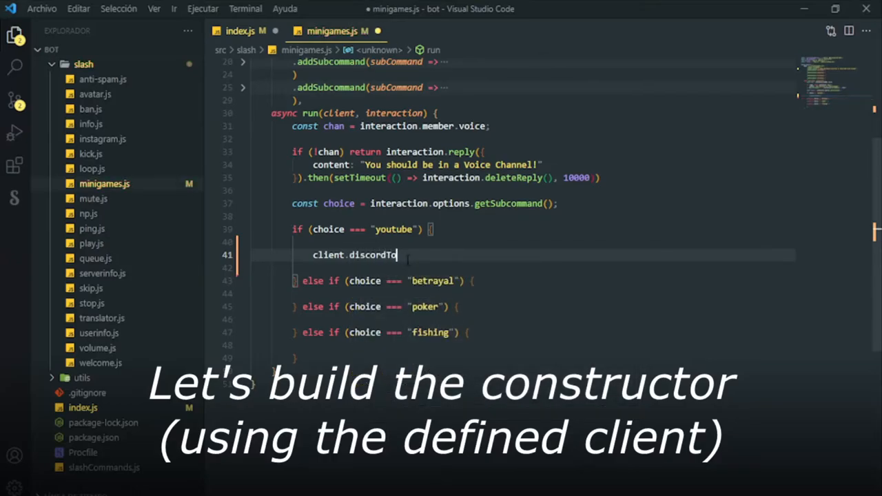
text(gether)
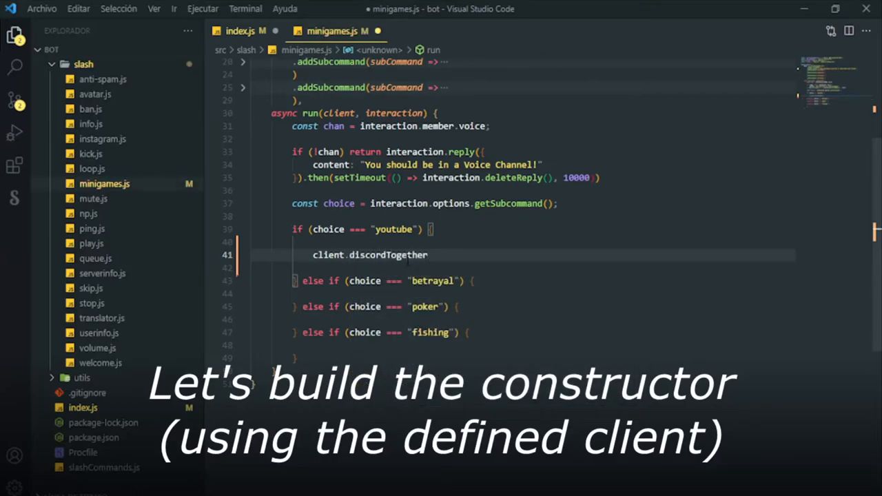
text(.)
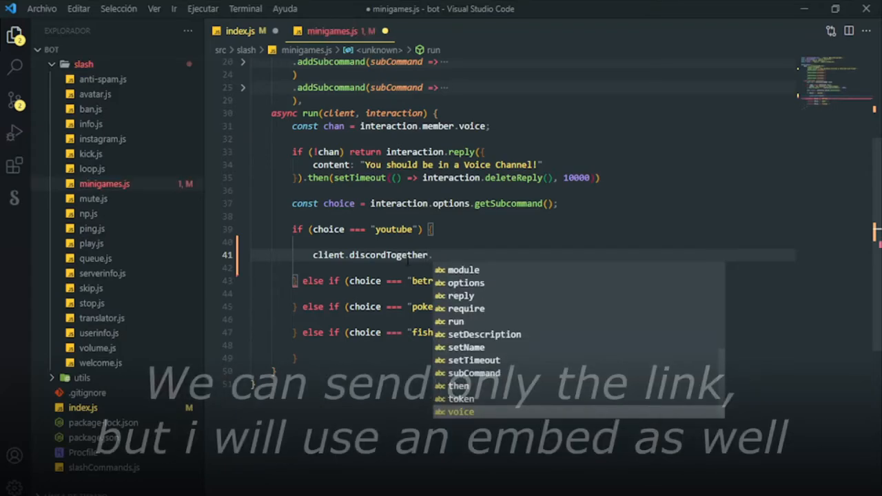
text(.createT)
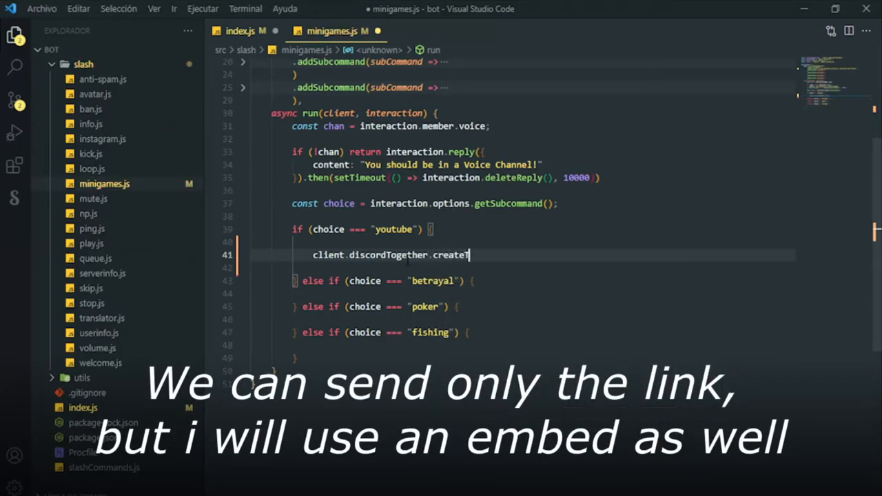
text(ogether)
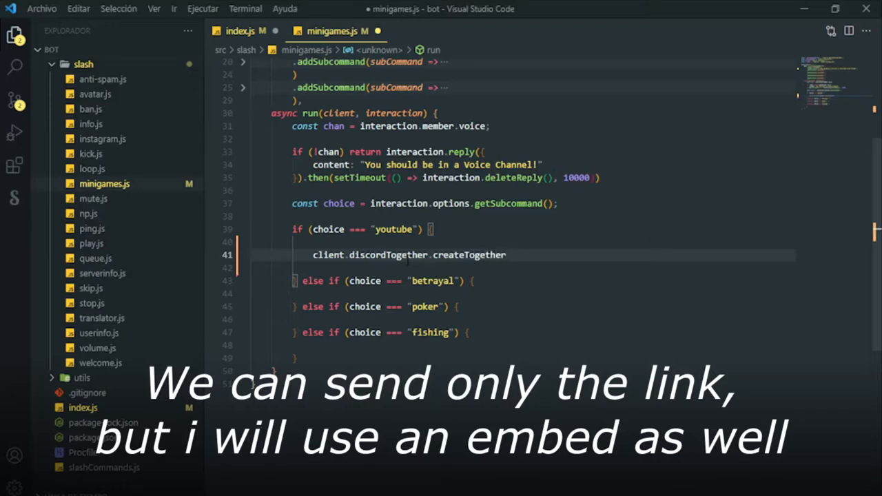
text(Code)
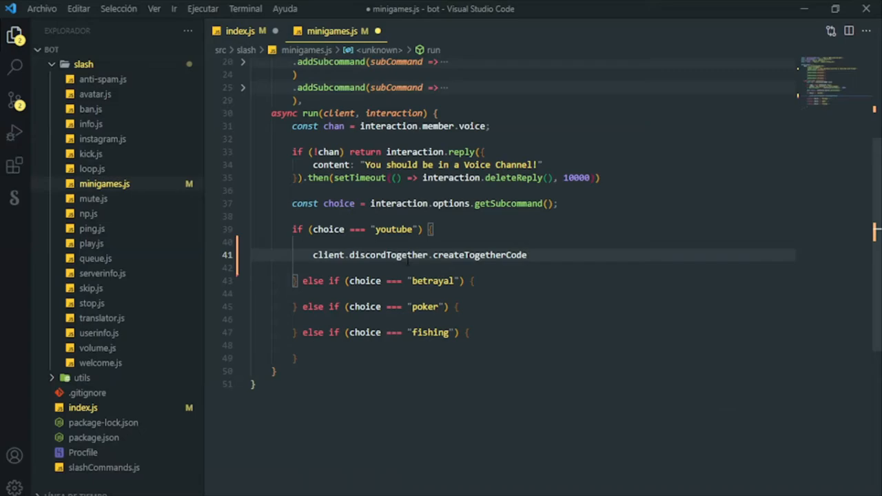
text(())
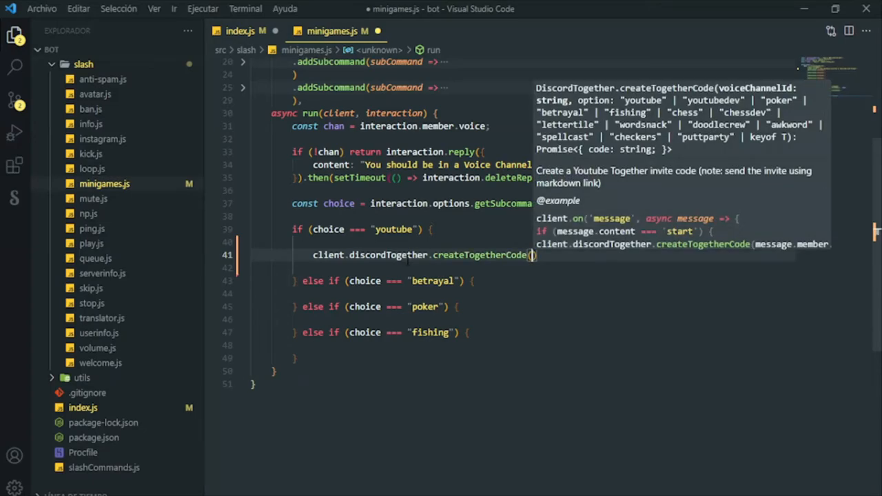
Pass interaction.member.voice.channel.id as createTogetherCode's first argument.
text(interaction.member.voice)
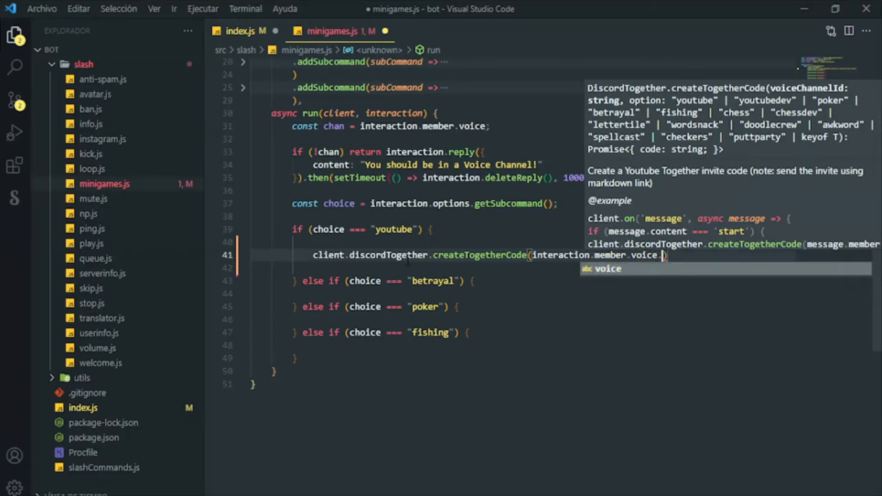
text(.channel.id)
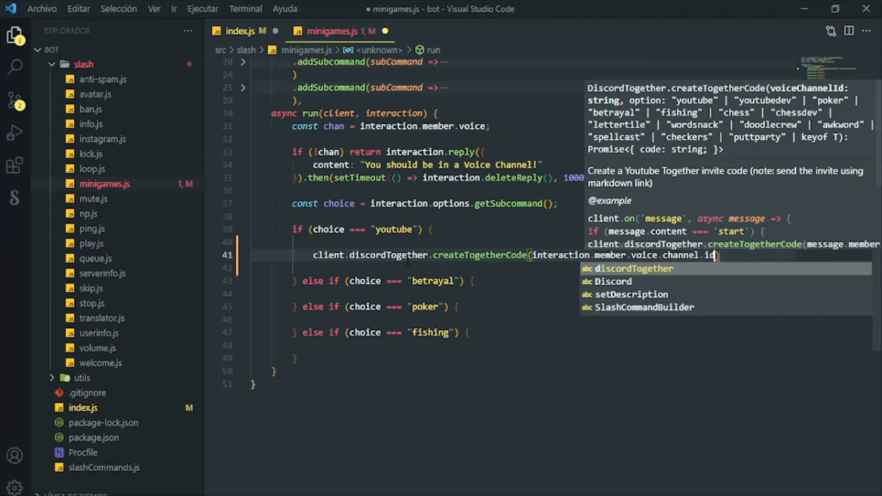
text(, 'youtube)
text(interaction.reply({}))
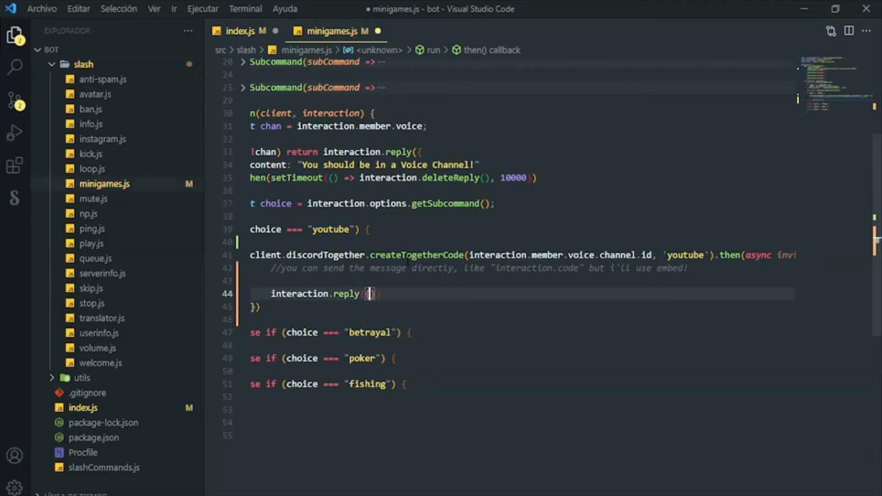
Add embeds: [ytmbed] on a new line inside interaction.reply({ }).
key(Enter)
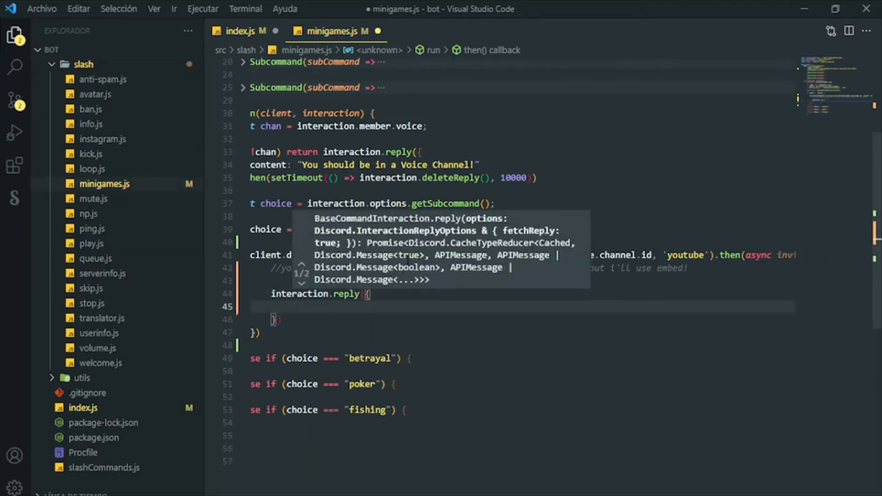
text(embeds: [)
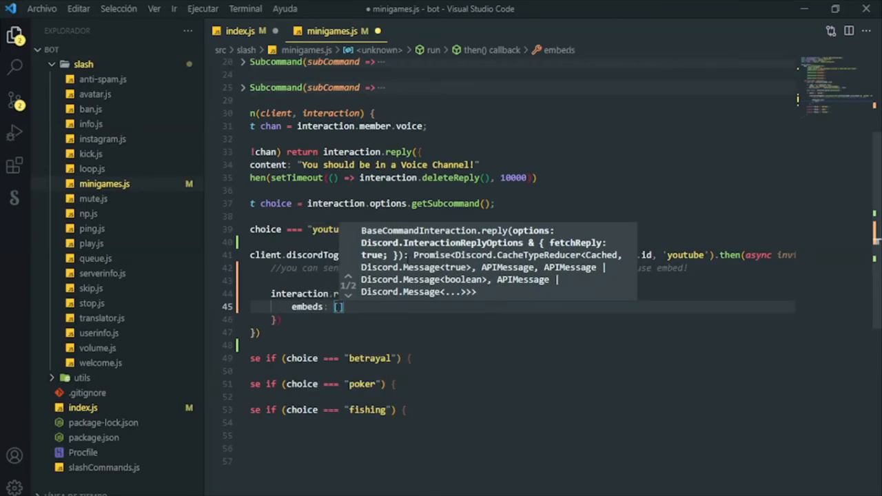
text(yt)
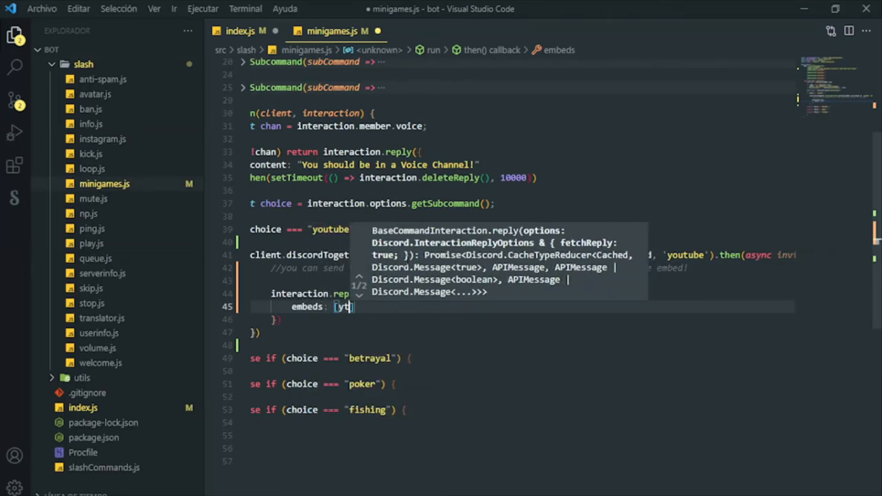
text(mbed)
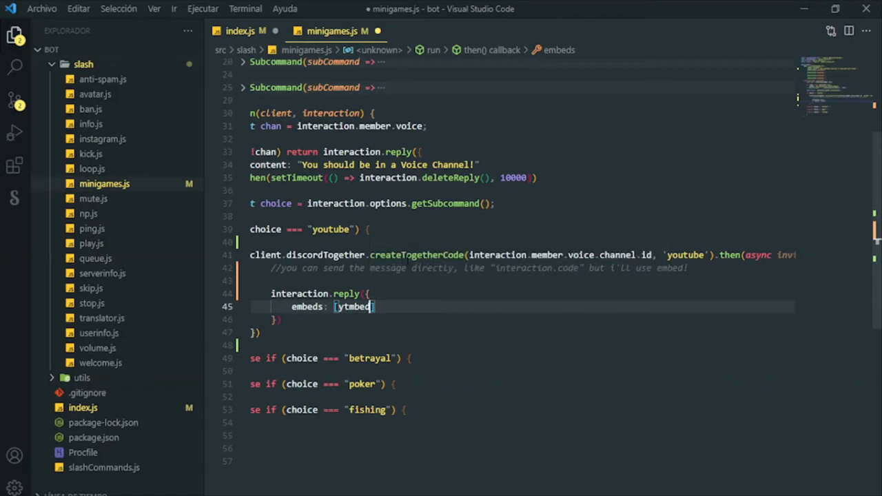